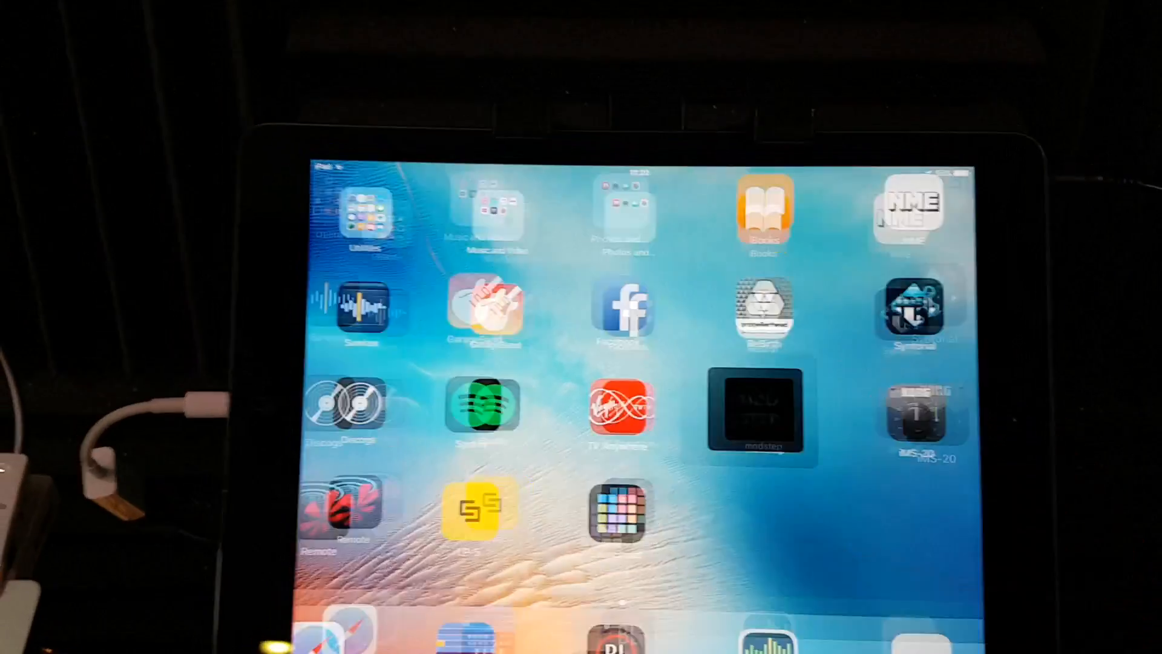
Launch ModStep from the home screen and trigger the empty slot beside the PC 3 clip
click(756, 411)
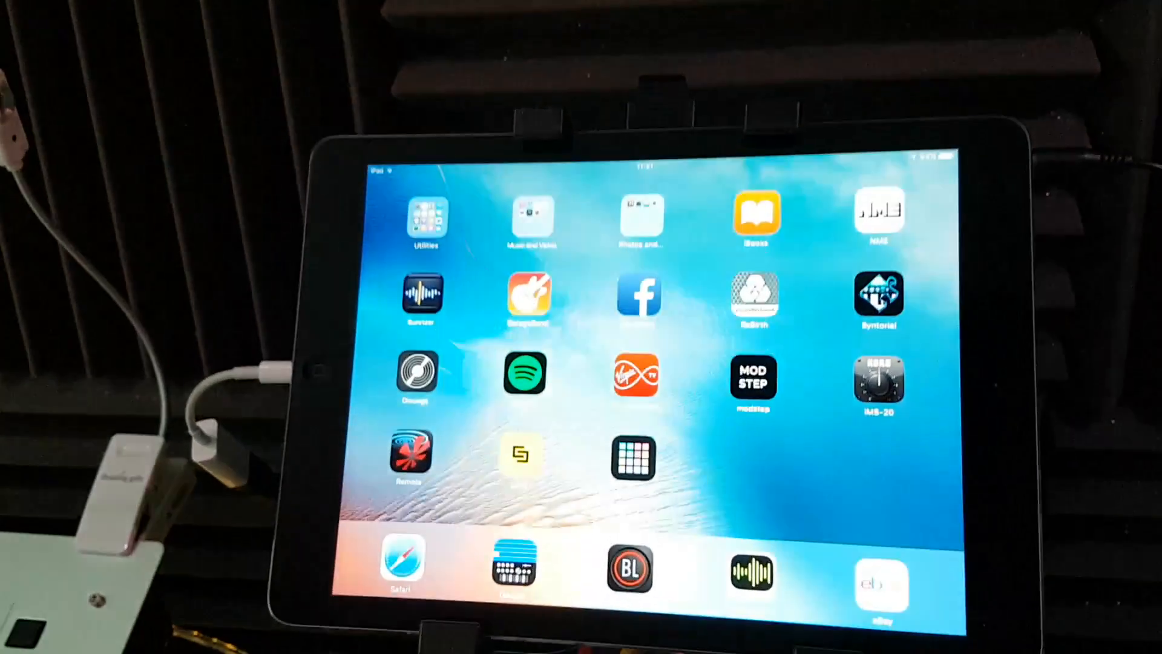
click(753, 375)
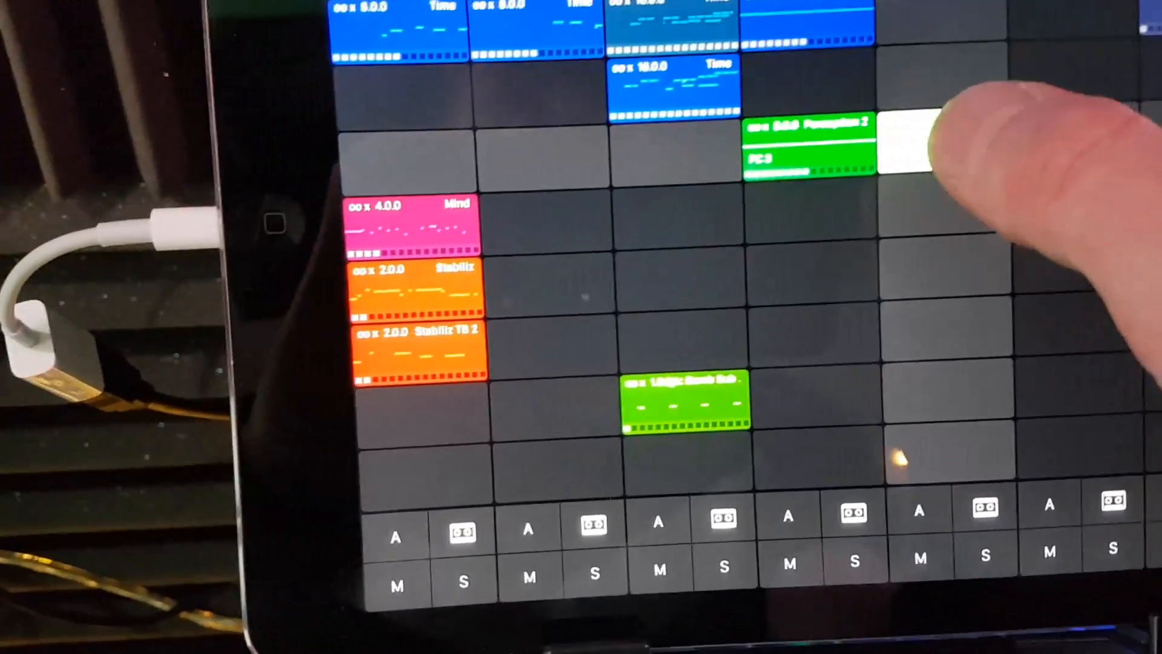
click(804, 144)
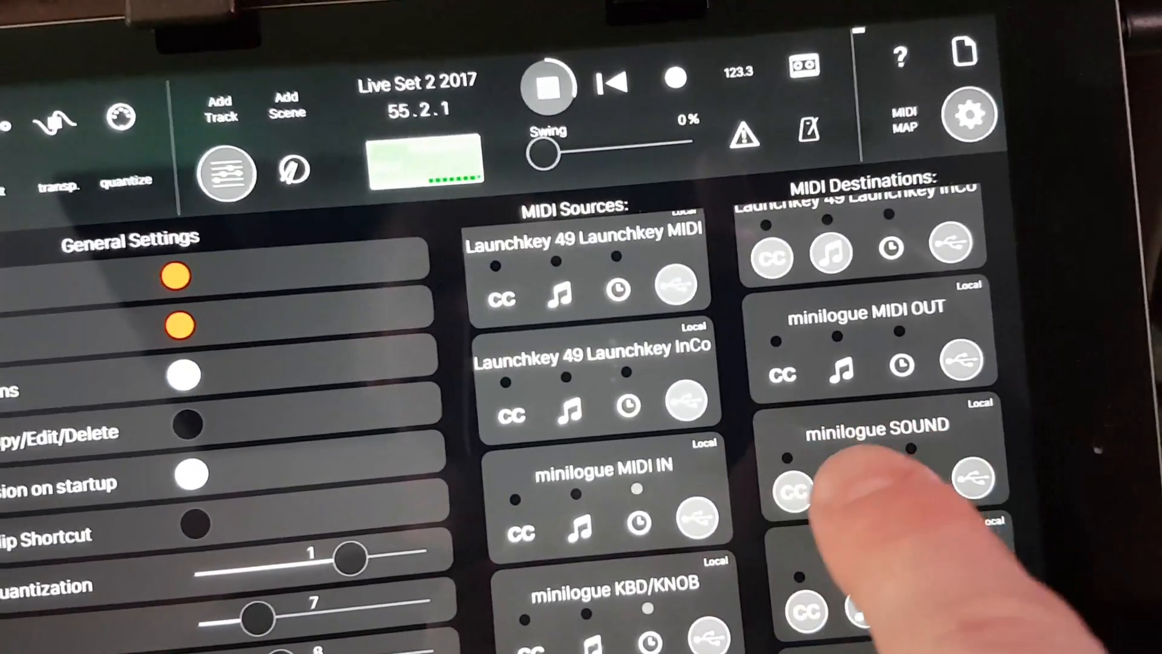
Scroll through MIDI Destinations to minilogue SOUND, then return to the clip grid
scroll(down, 3)
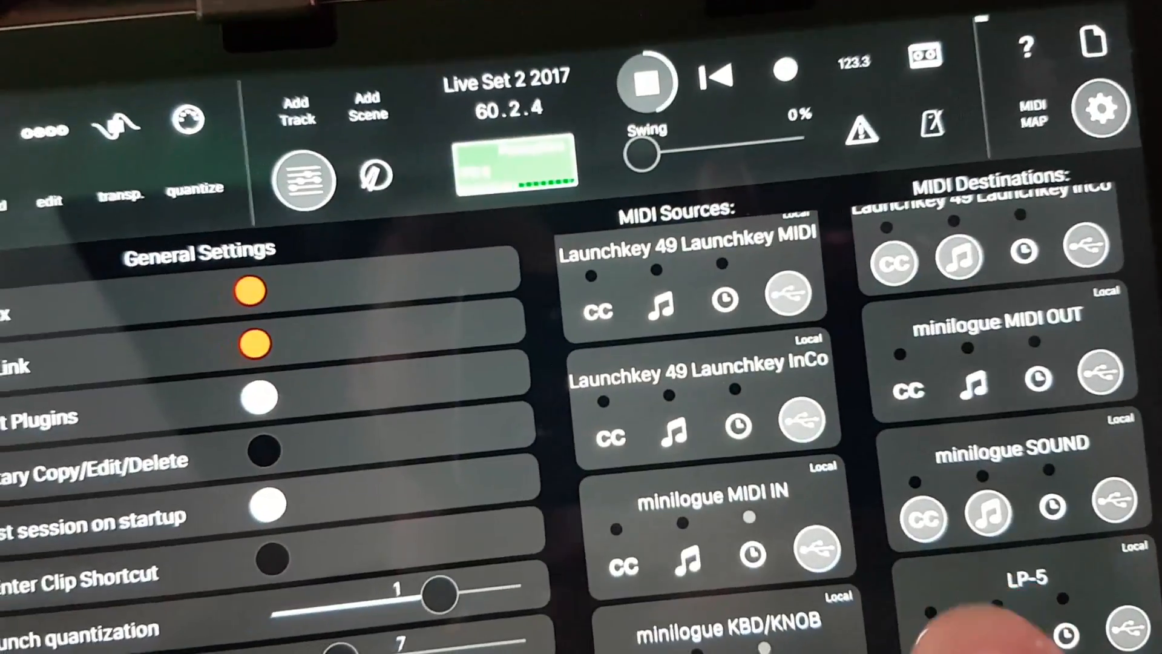
scroll(down, 3)
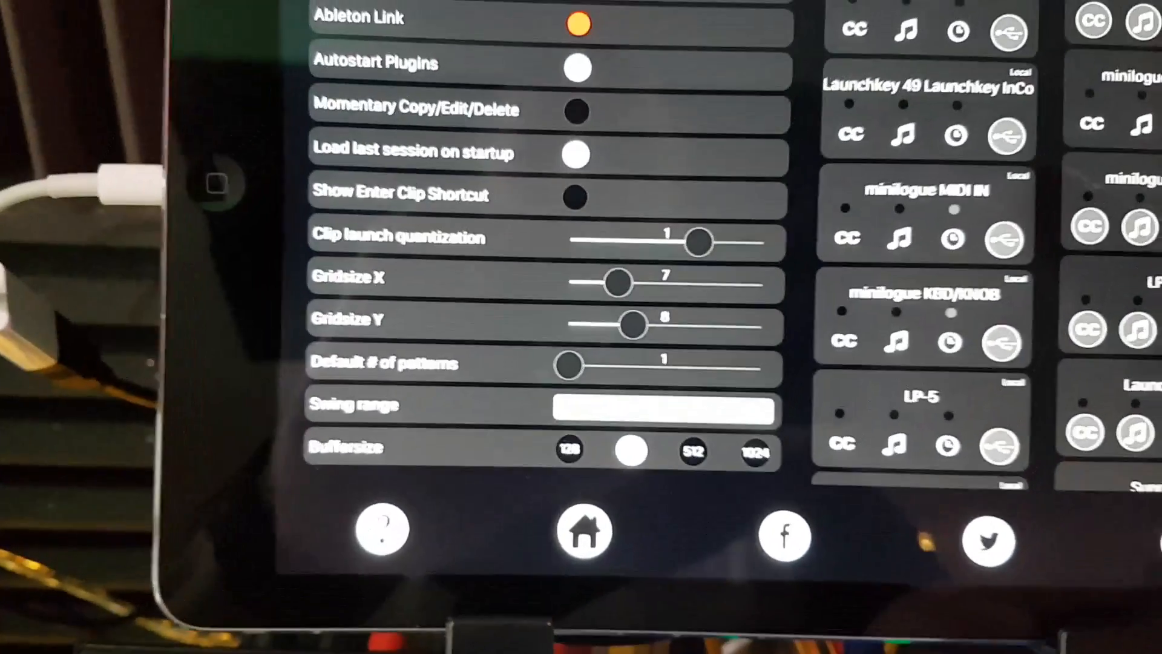
click(584, 531)
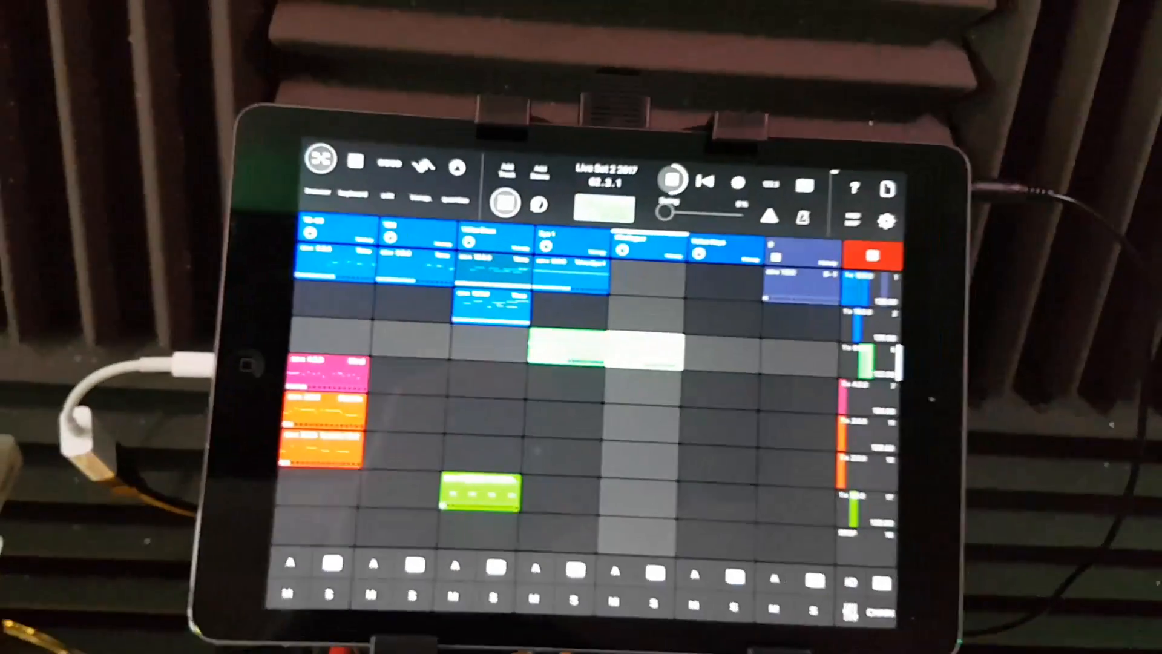